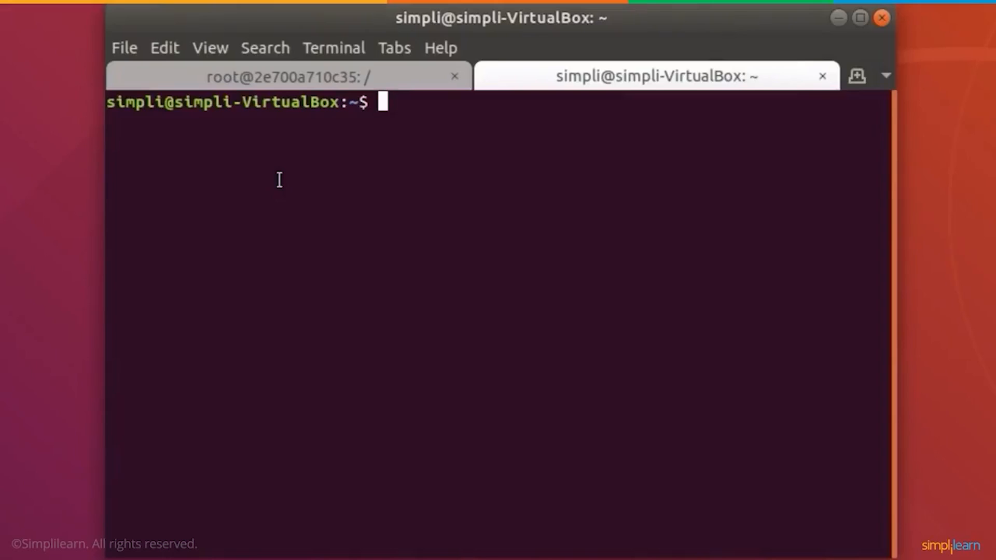
Run sudo docker images to list local images such as redis, hello-world, ubuntu and mysql.
{"action": "type", "text": "sudo d"}
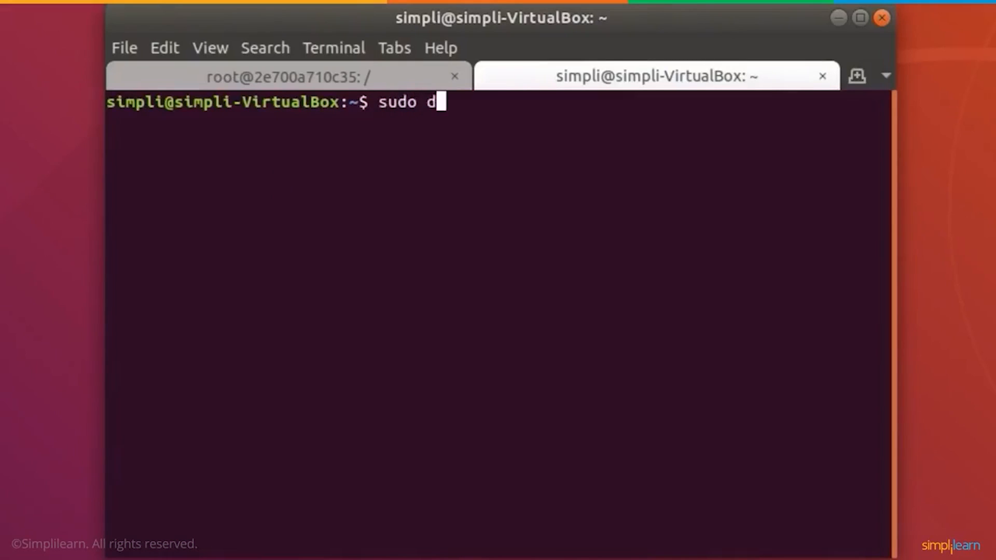
{"action": "type", "text": "ocker image"}
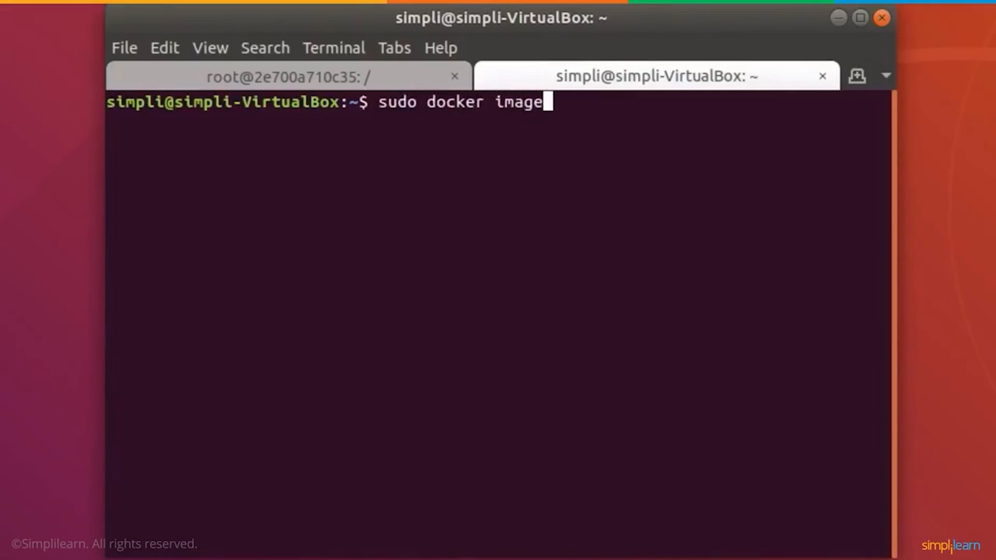
{"action": "type", "text": "s"}
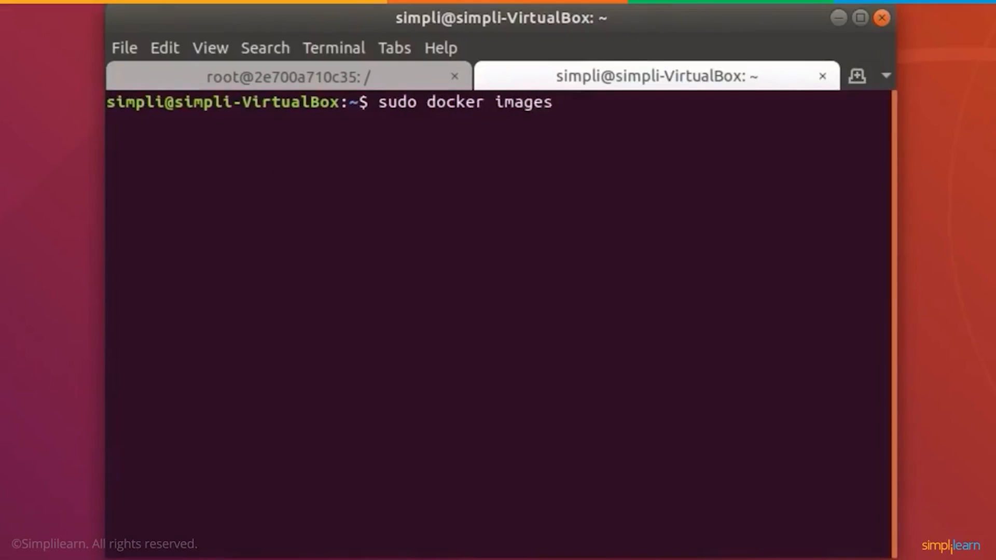
{"action": "key", "text": "Return"}
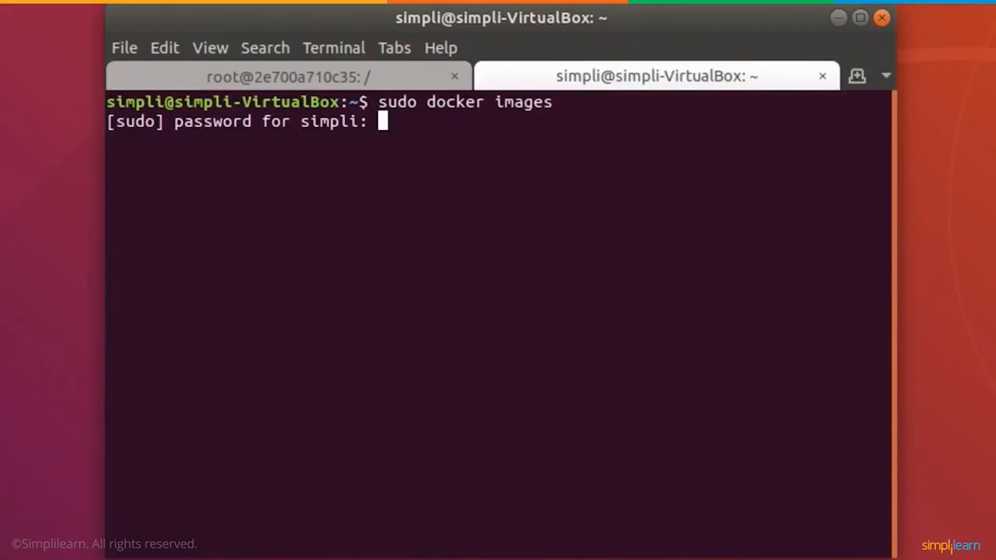
{"action": "key", "text": "Return"}
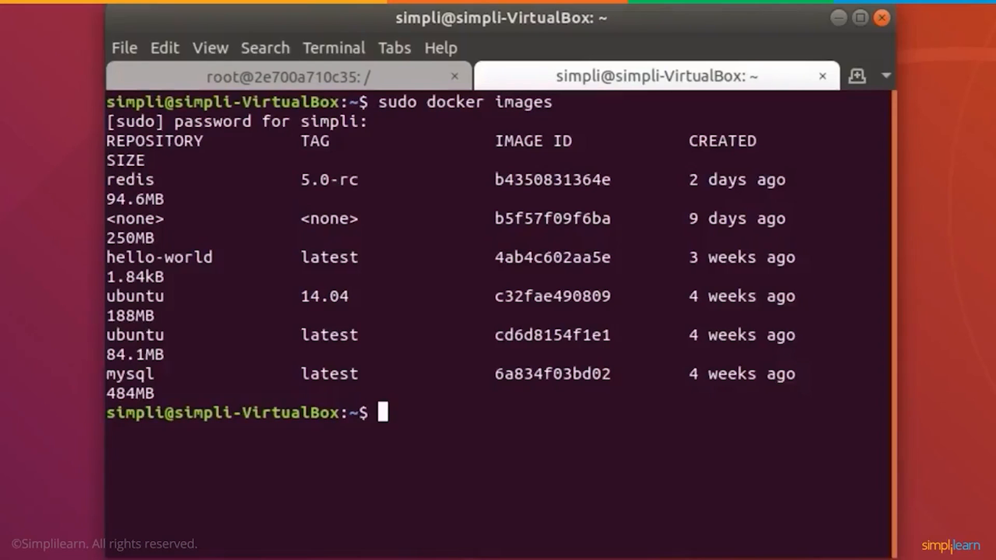
Run sudo docker ps to show running containers learn, simplilearn, be_cool, brave_rocky and mycontainer.
{"action": "type", "text": "sudo docker ps"}
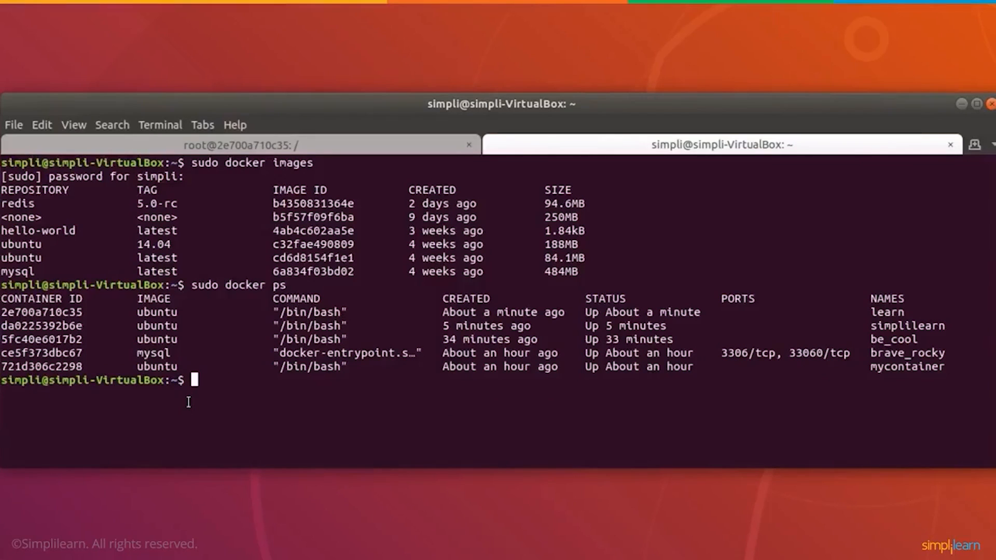
{"action": "type", "text": "sudo d"}
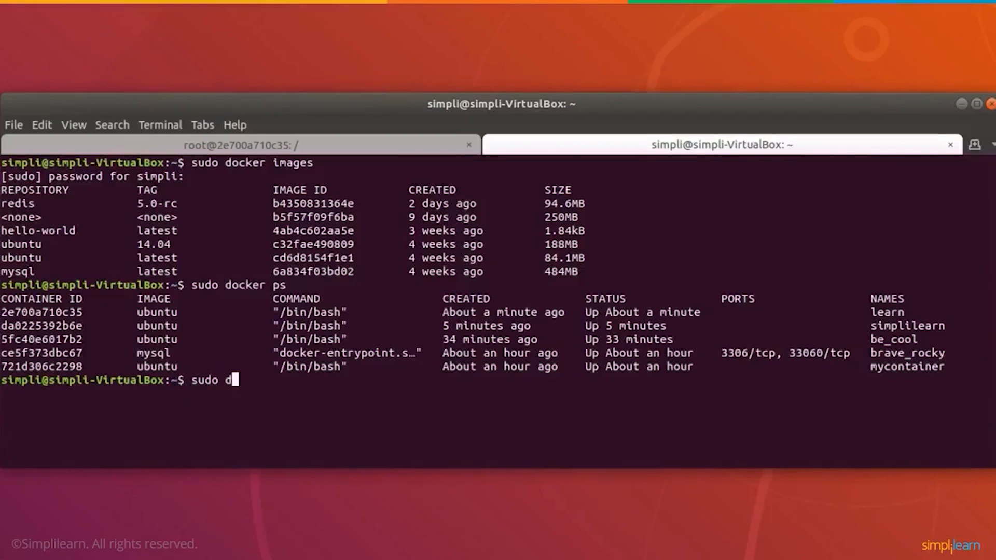
Run sudo docker run -d -p0.0.0.0:80:80 ubuntu:latest and select the printed container ID.
{"action": "type", "text": "ocker"}
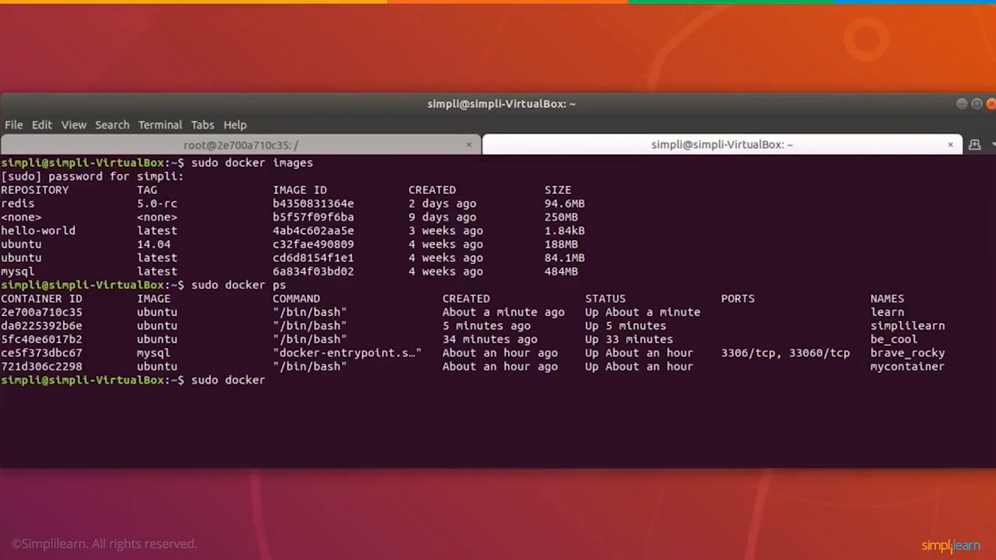
{"action": "type", "text": "run"}
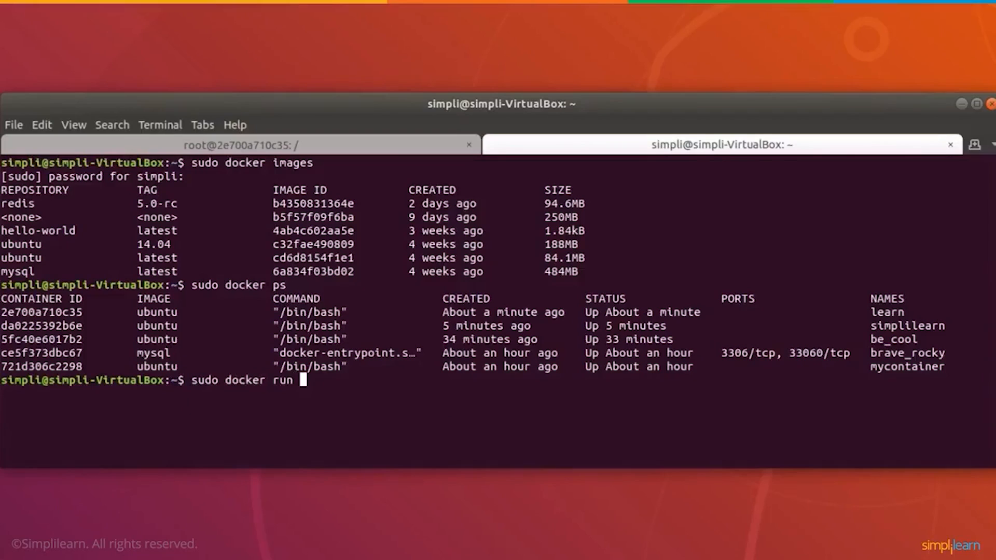
{"action": "type", "text": "-d -"}
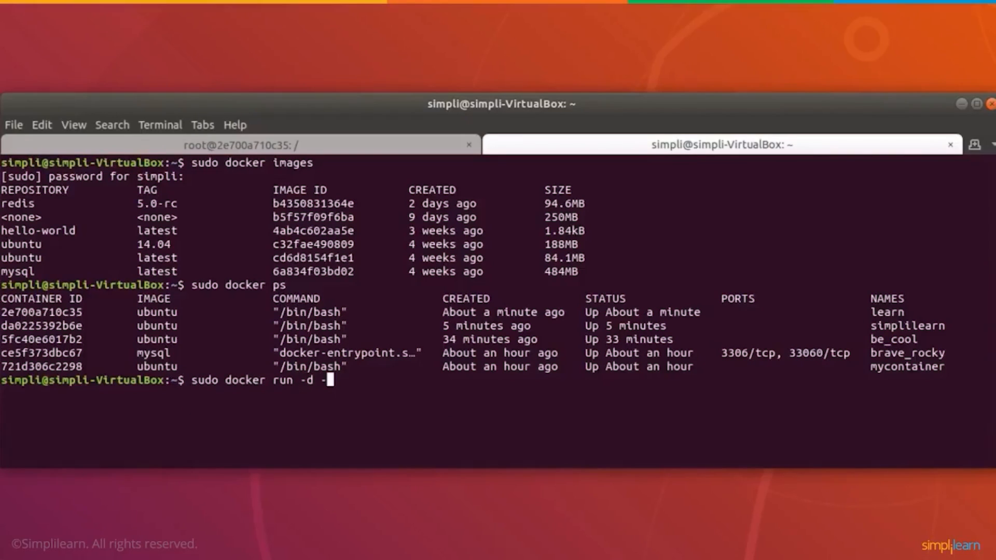
{"action": "type", "text": "p0"}
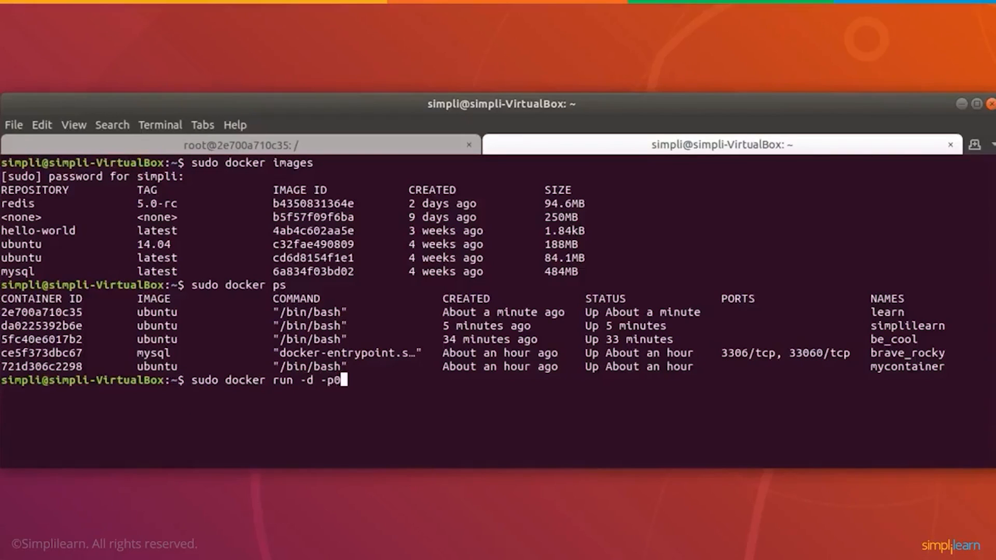
{"action": "type", "text": ".0.0."}
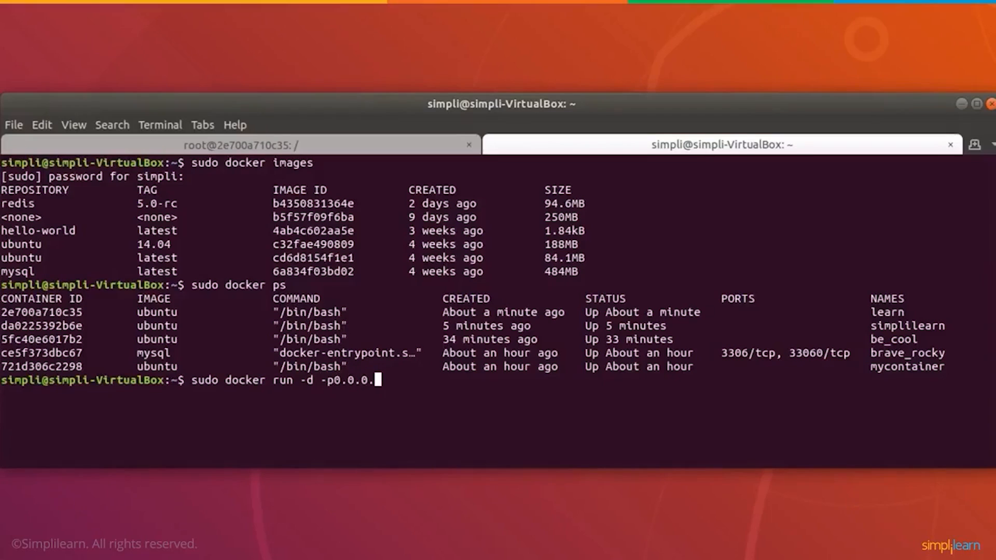
{"action": "type", "text": ":"}
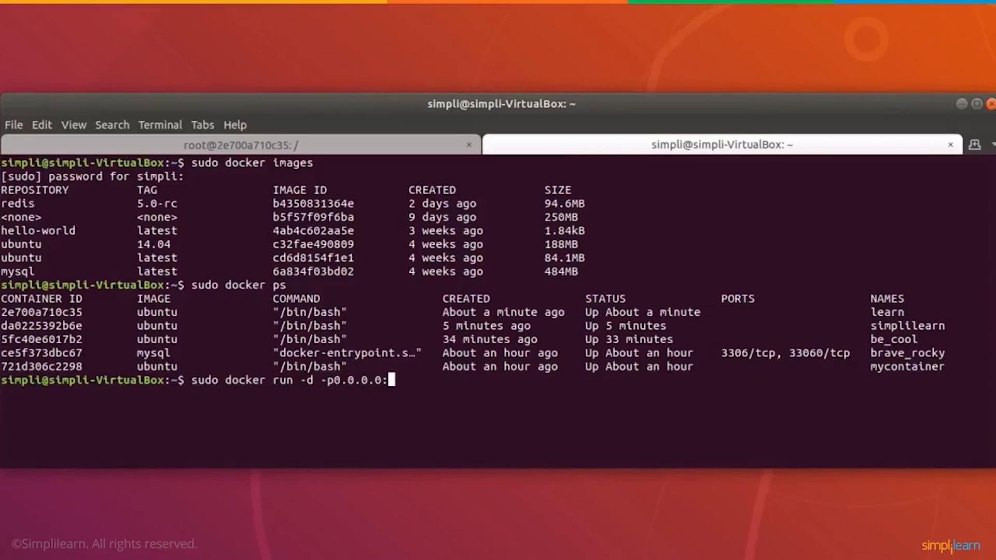
{"action": "type", "text": "80:80"}
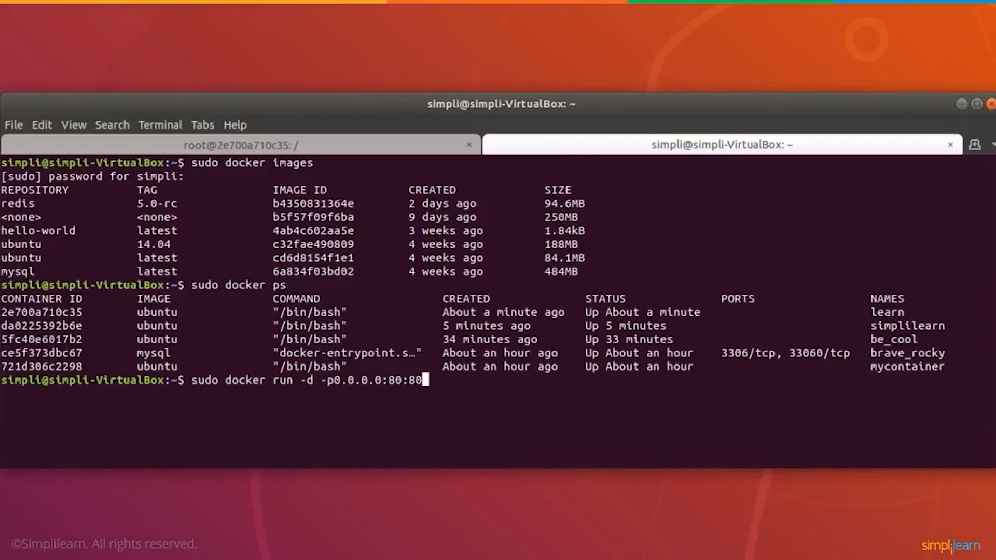
{"action": "type", "text": "u"}
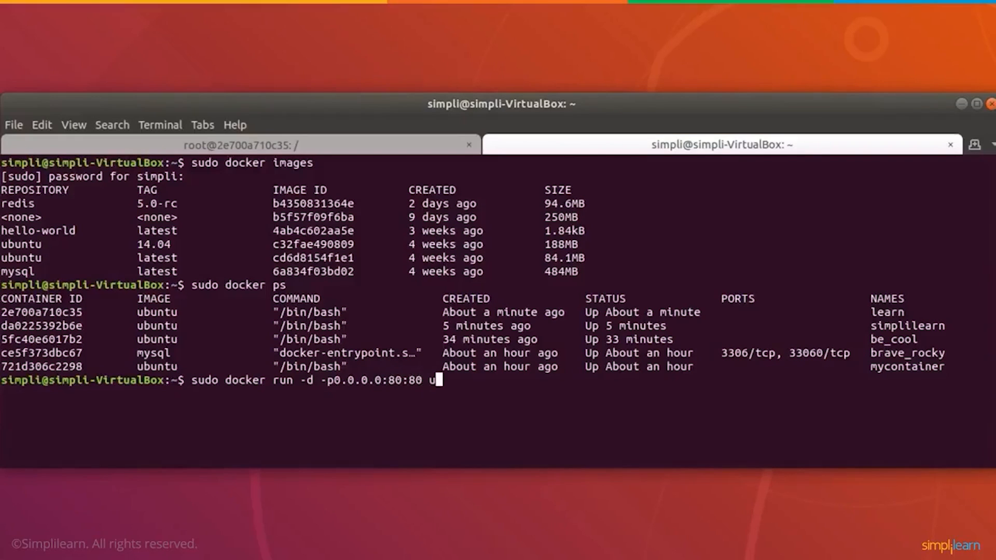
{"action": "type", "text": "buntu"}
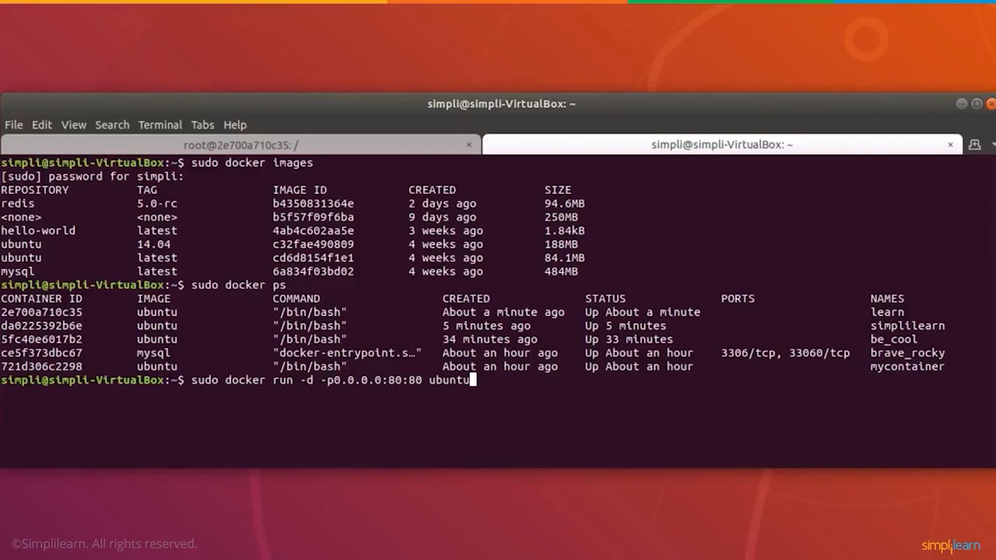
{"action": "type", "text": ":latest"}
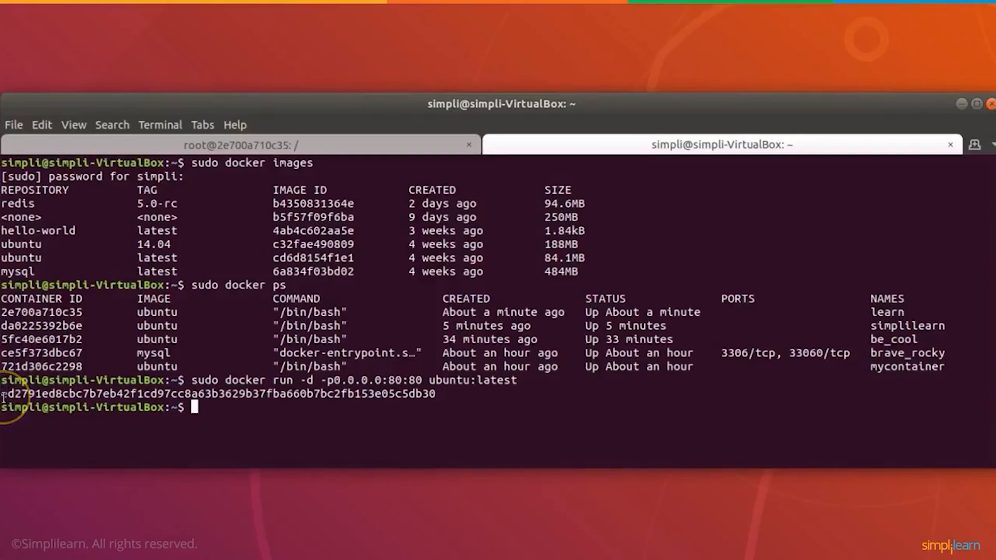
{"action": "left_click_drag", "start_coordinate": [3, 395], "coordinate": [434, 394]}
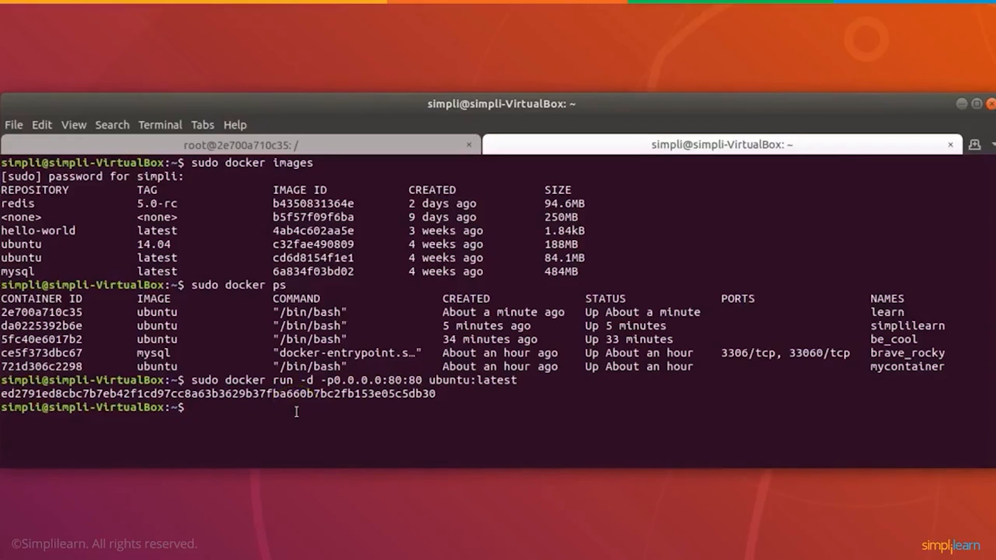
Run sudo docker ps again, showing the new ubuntu container is not listed as running.
{"action": "type", "text": "sudo"}
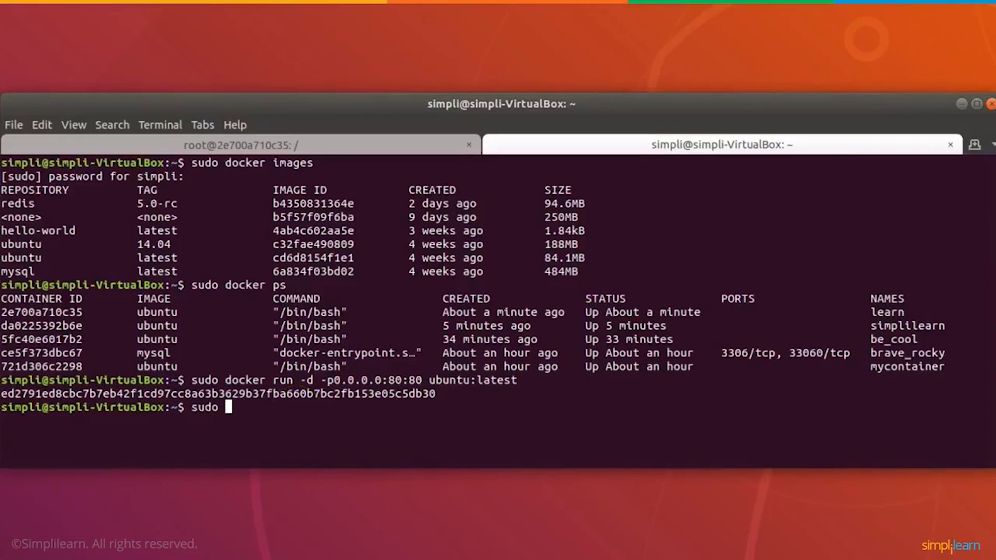
{"action": "type", "text": "docker"}
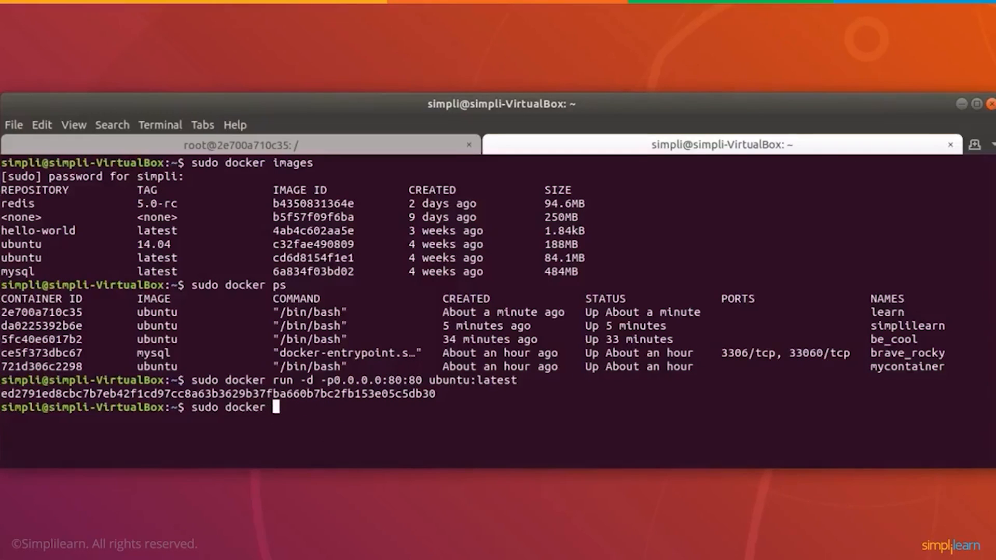
{"action": "type", "text": "ps"}
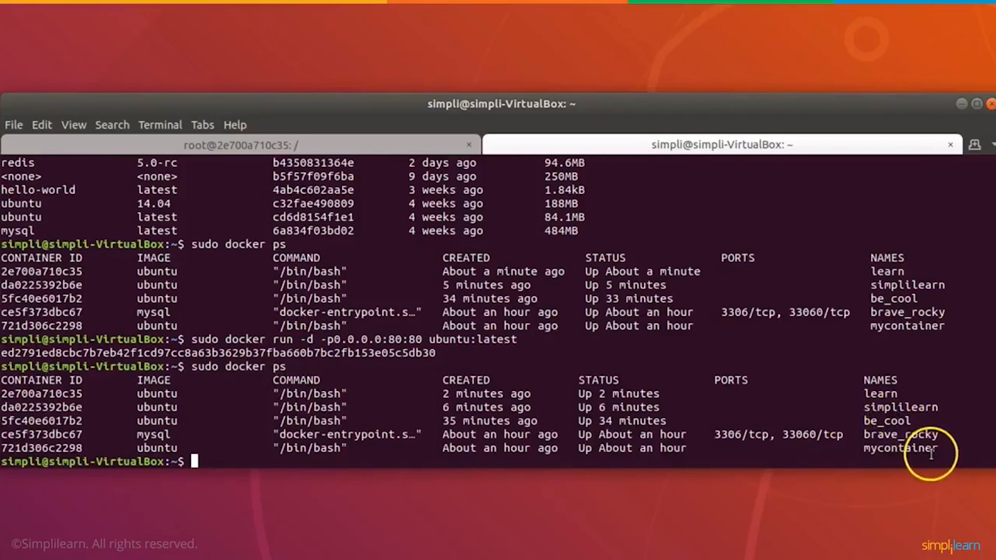
{"action": "type", "text": "sudo docker"}
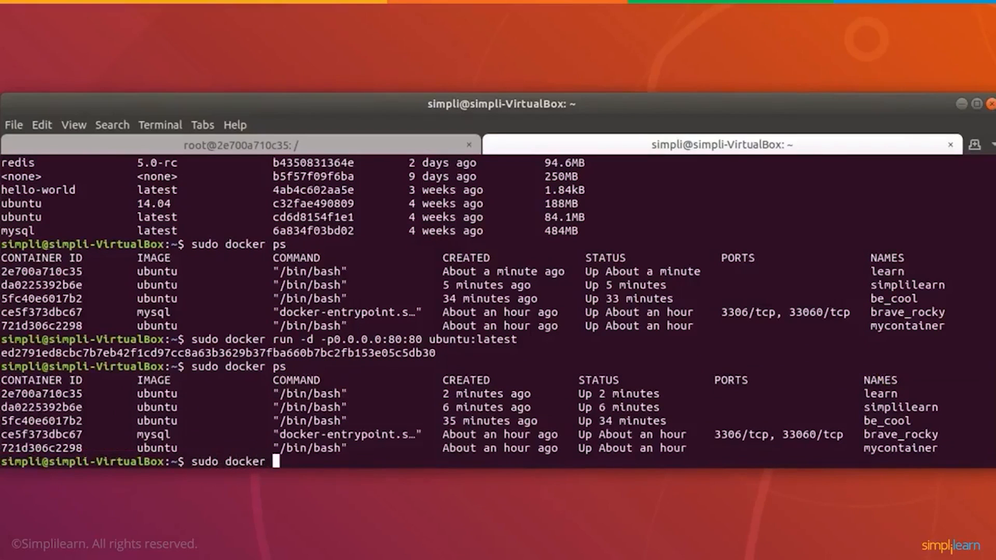
Run sudo docker ps -a and review all containers, including the exited ubuntu:latest one.
{"action": "type", "text": "ps"}
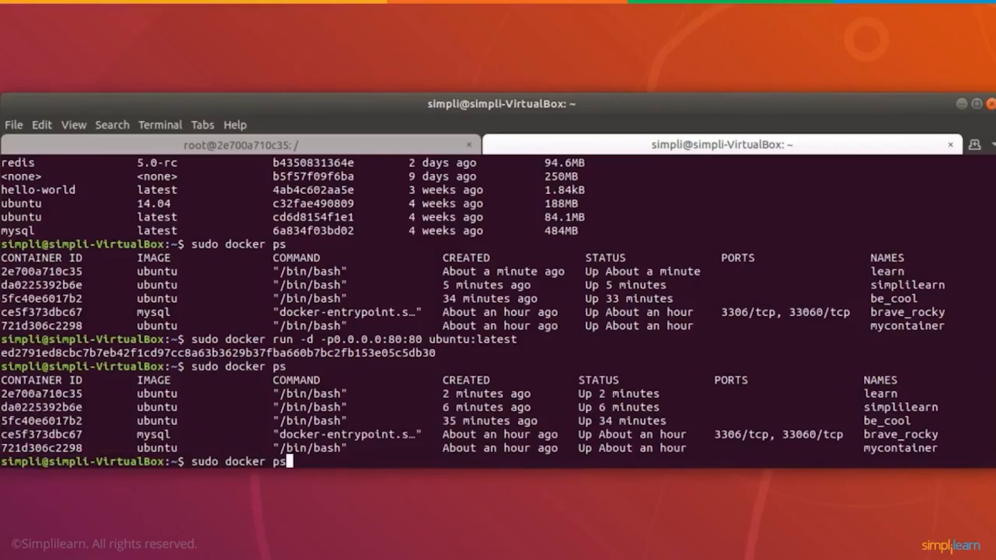
{"action": "key", "text": "Return"}
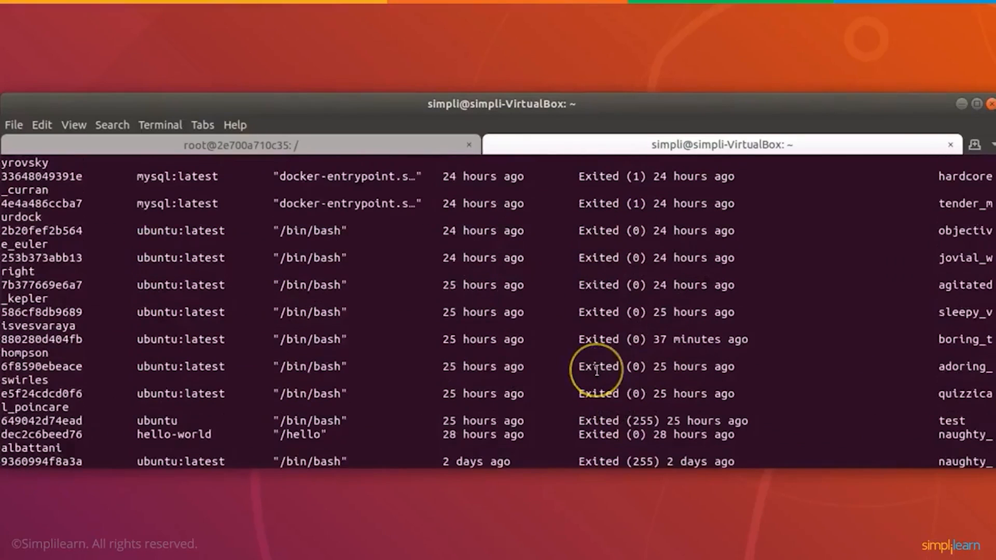
{"action": "scroll", "scroll_direction": "down", "scroll_amount": 3}
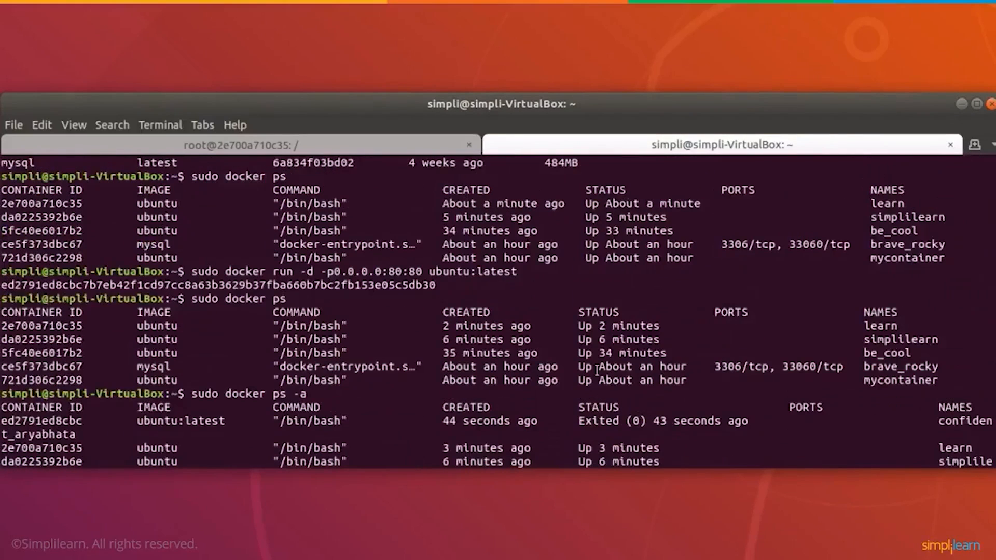
{"action": "mouse_move", "coordinate": [598, 317]}
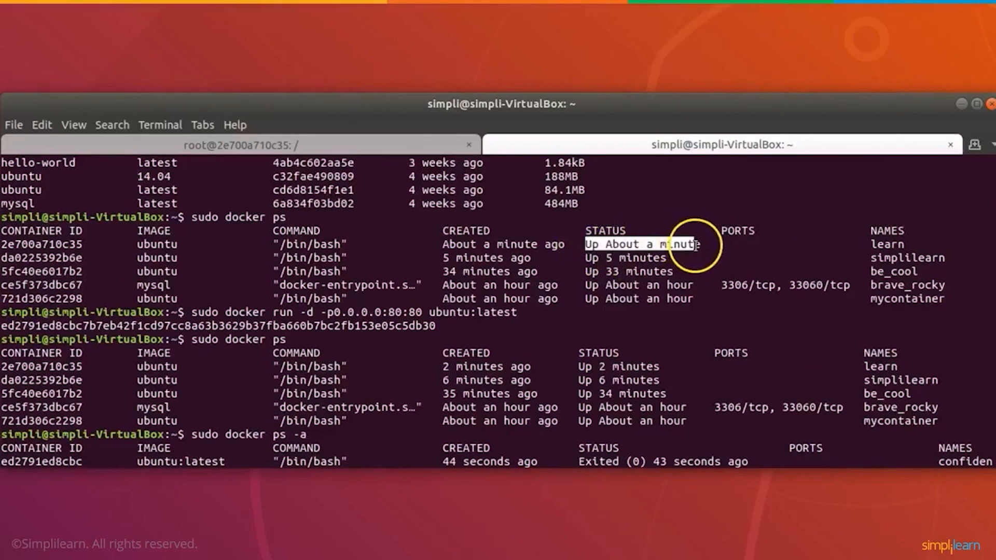
{"action": "mouse_move", "coordinate": [614, 387]}
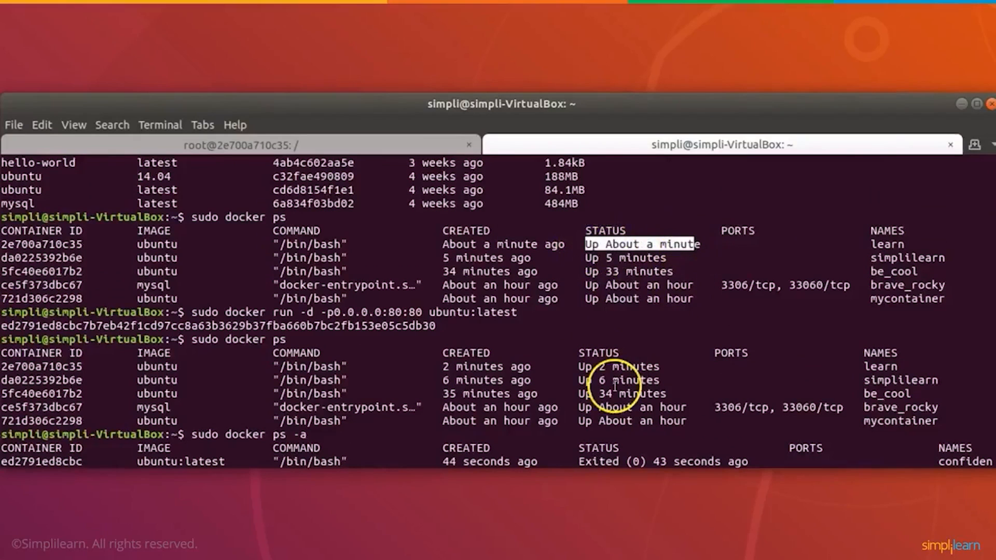
{"action": "scroll", "scroll_direction": "down", "scroll_amount": 3}
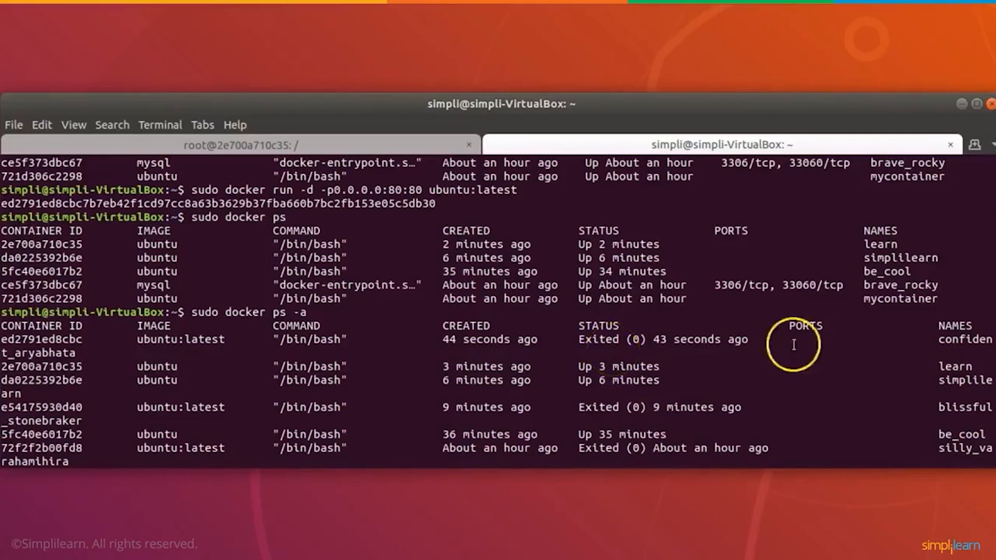
{"action": "mouse_move", "coordinate": [457, 463]}
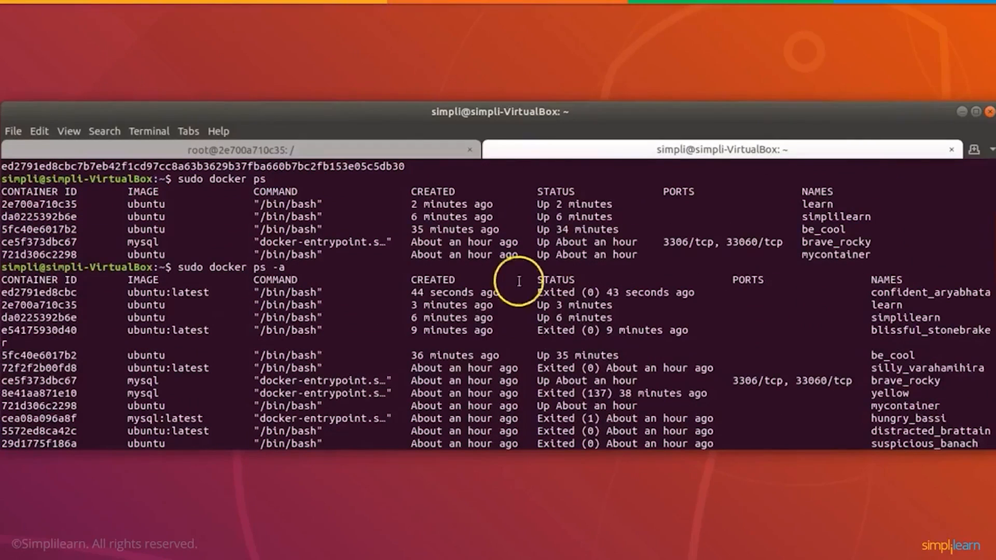
{"action": "scroll", "scroll_direction": "down", "scroll_amount": 3}
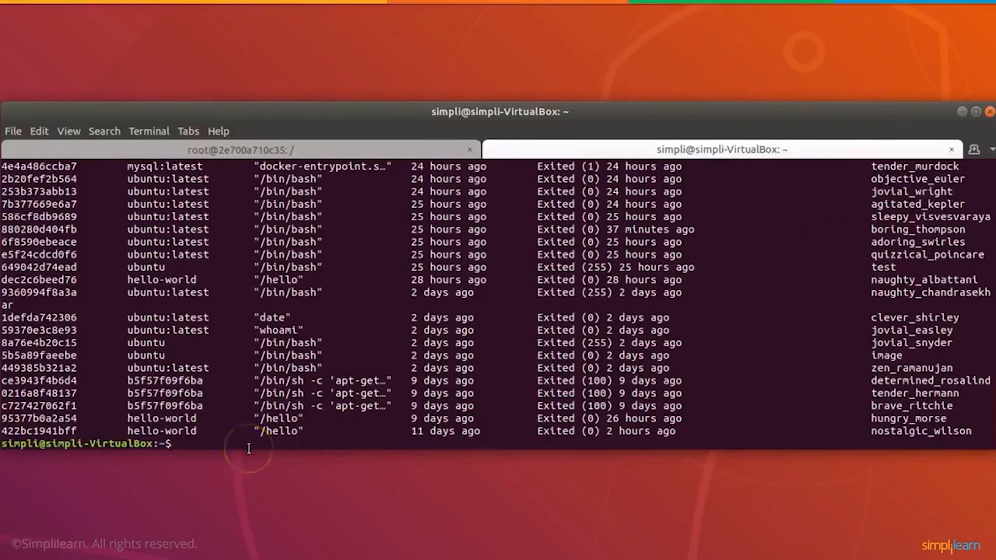
Run sudo docker run -it --name mydocker ubuntu /bin/bash, then exit back to the host prompt.
{"action": "type", "text": "sudo"}
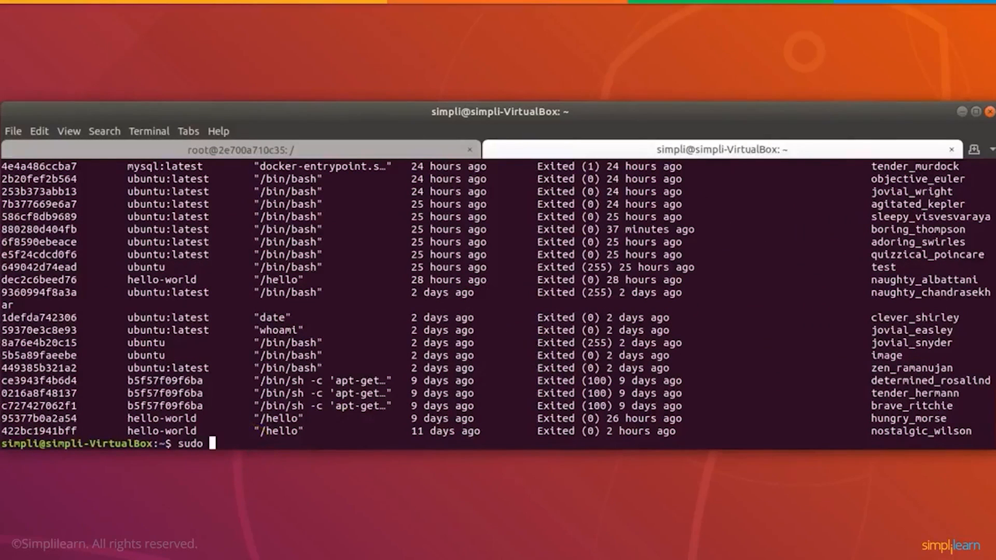
{"action": "type", "text": "doc"}
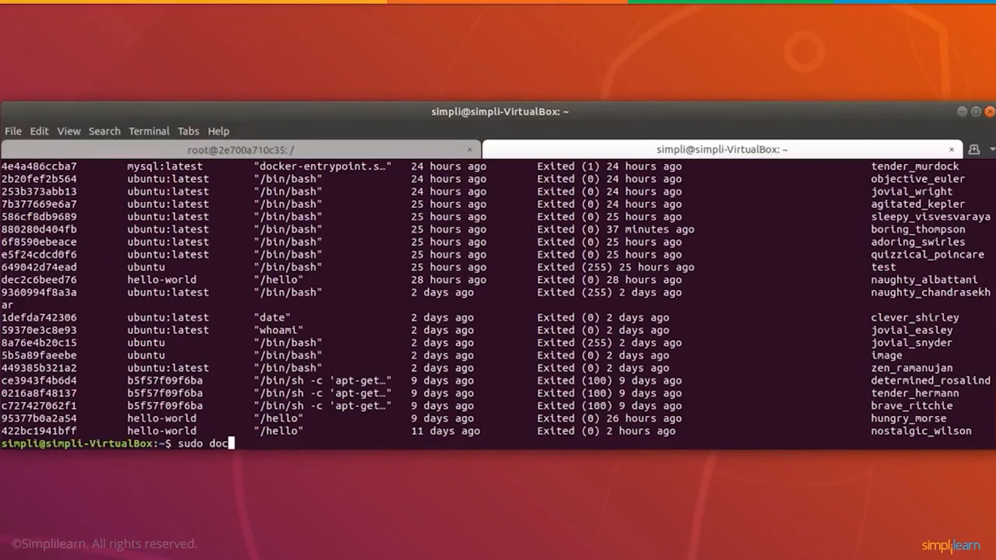
{"action": "type", "text": "ker"}
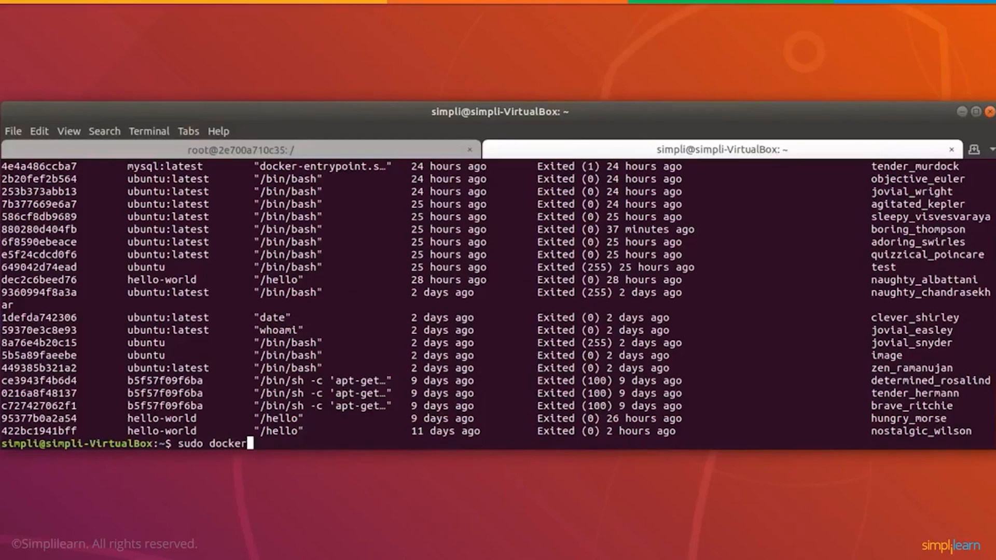
{"action": "type", "text": "ru"}
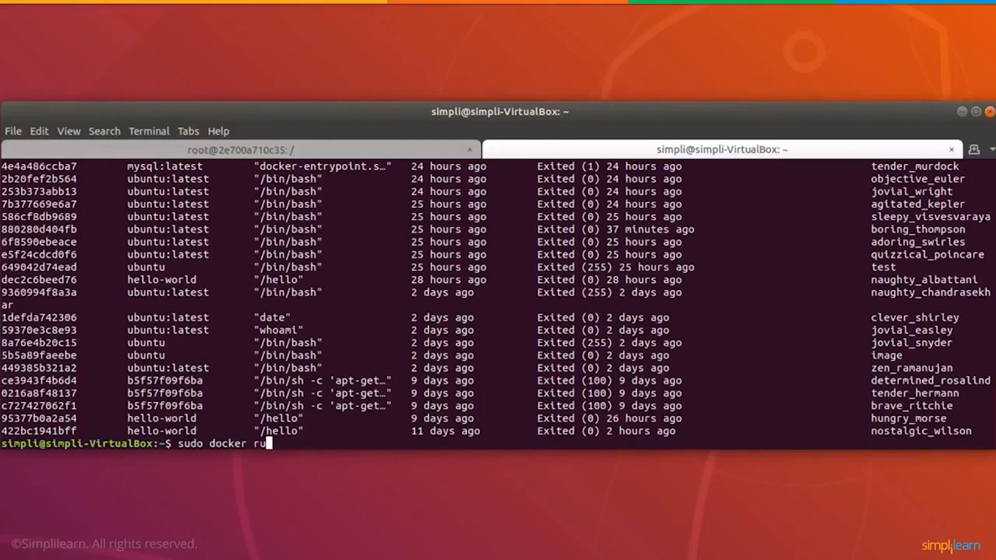
{"action": "type", "text": "-it --na"}
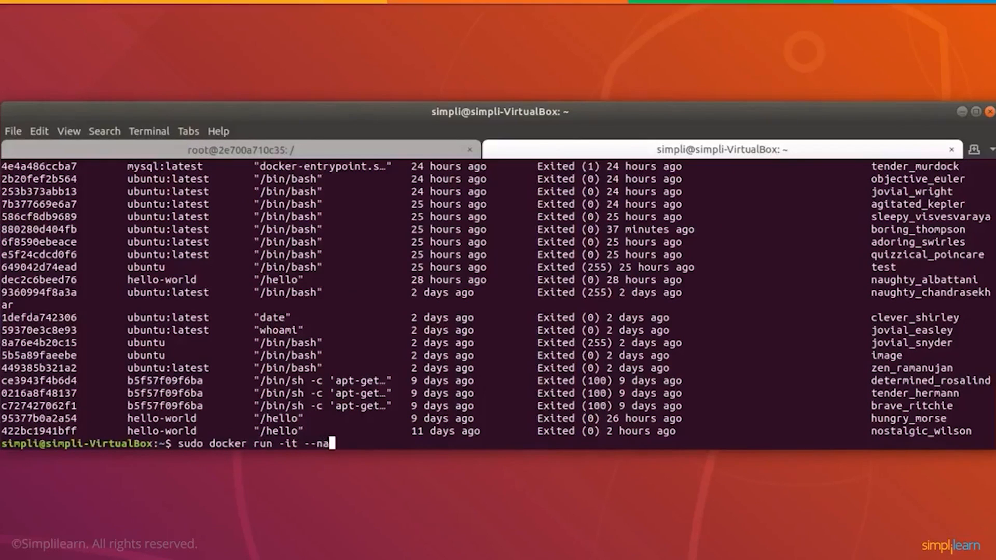
{"action": "type", "text": "me"}
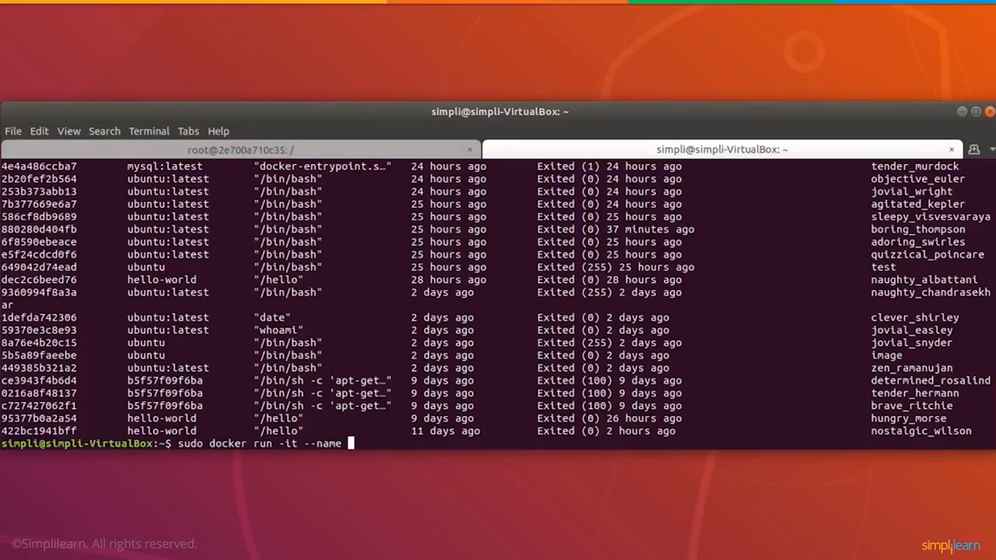
{"action": "type", "text": "my"}
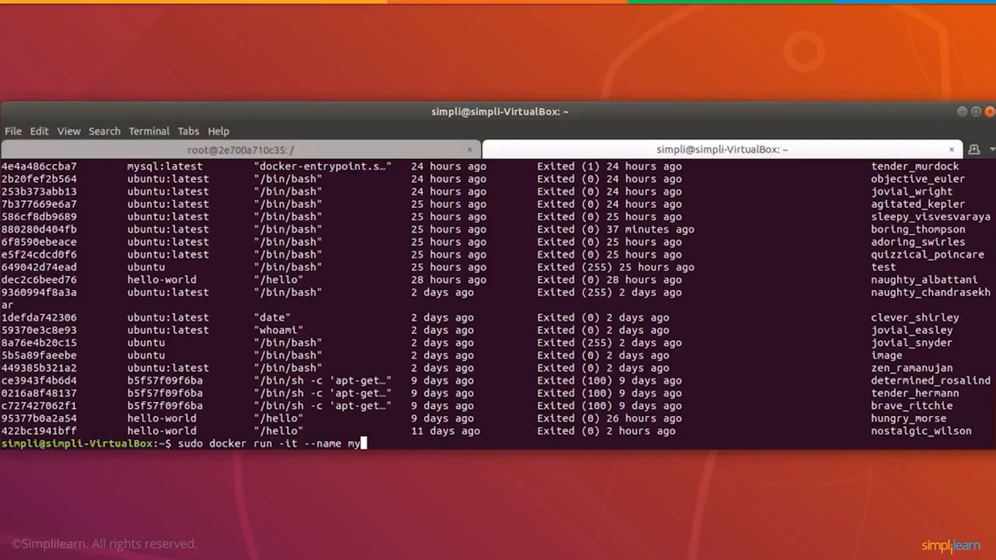
{"action": "type", "text": "doc"}
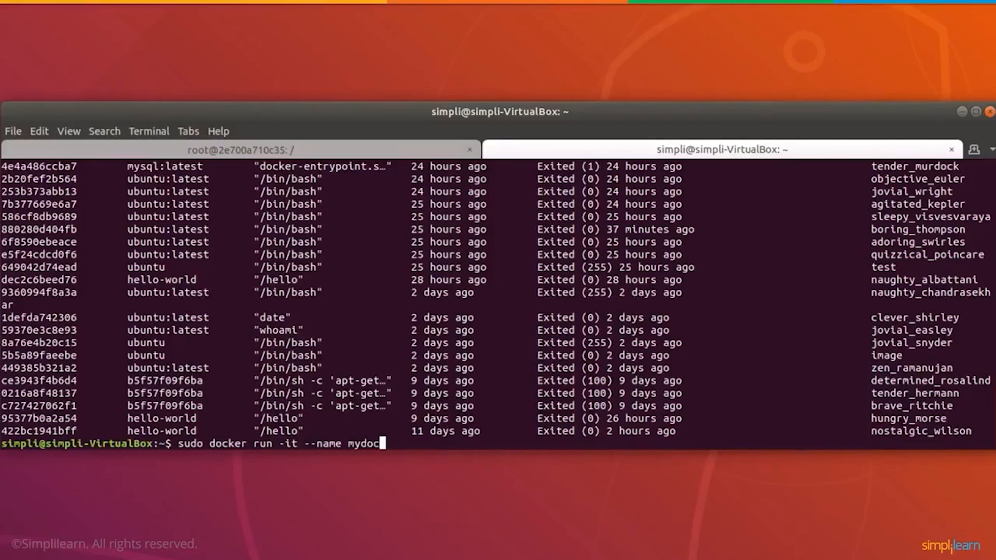
{"action": "type", "text": "er"}
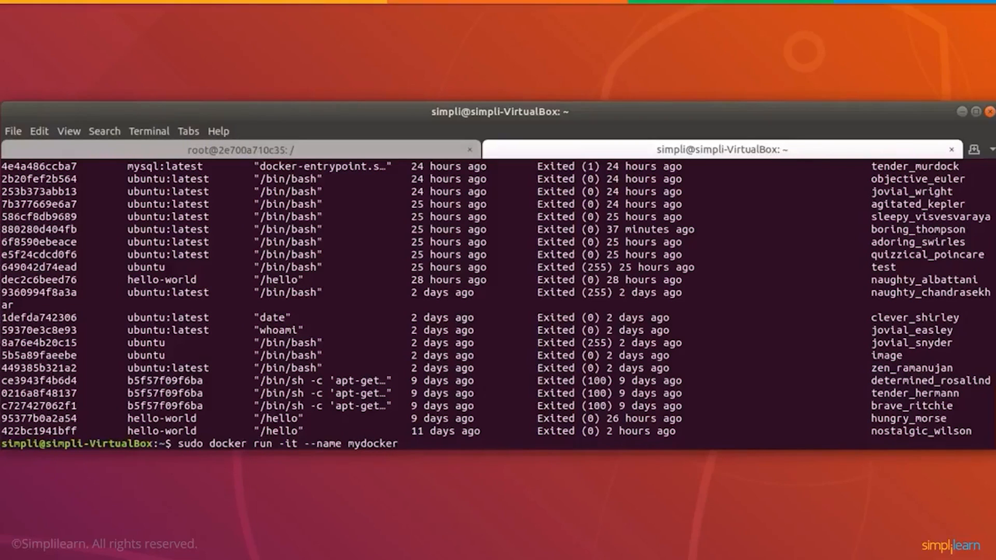
{"action": "type", "text": "ubuntu /b"}
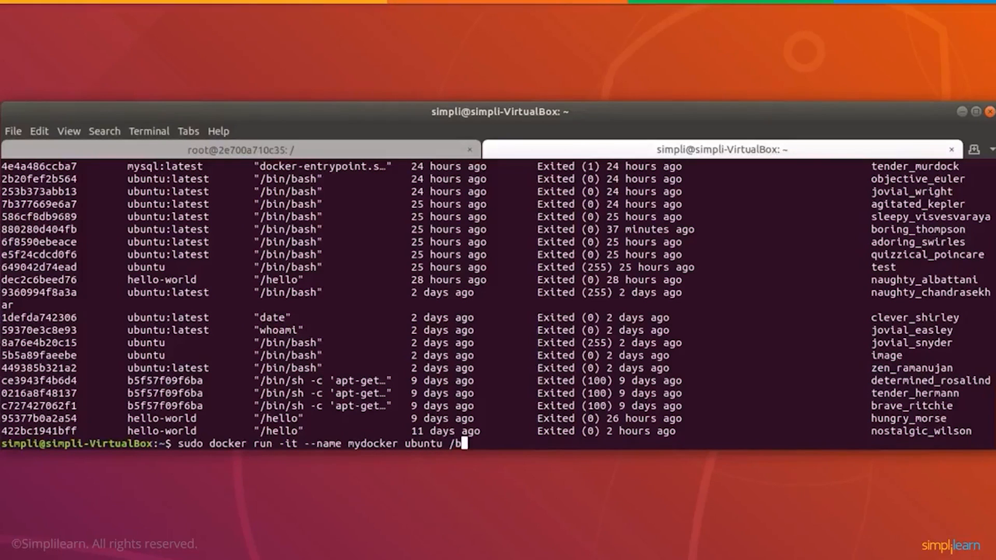
{"action": "type", "text": "in/bash"}
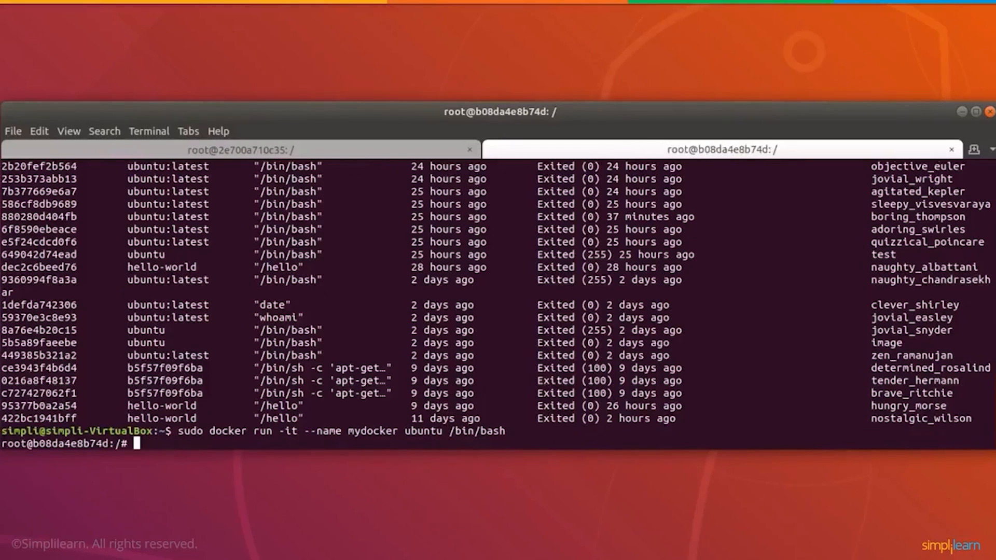
{"action": "type", "text": "exit"}
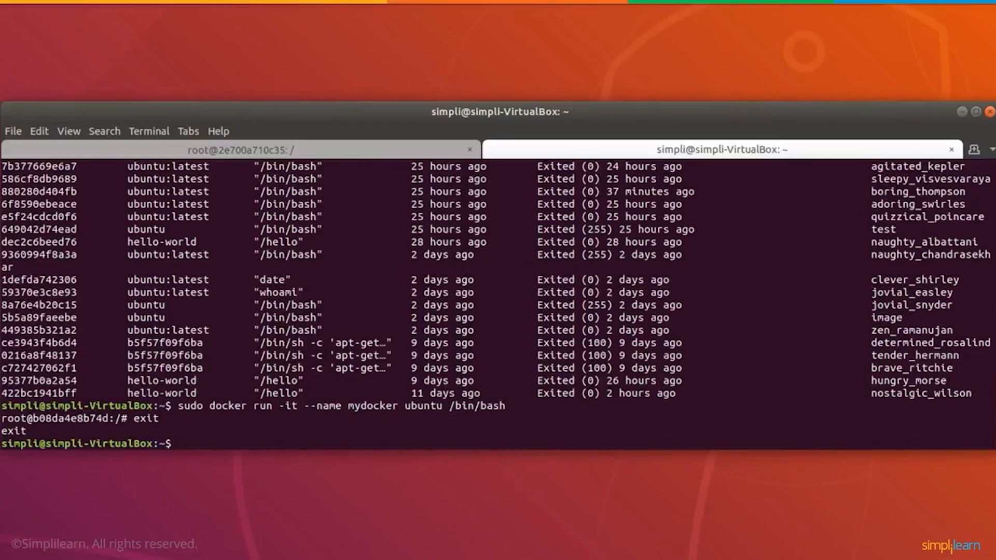
Run sudo docker start mydocker to restart the stopped container.
{"action": "type", "text": "sudo docker"}
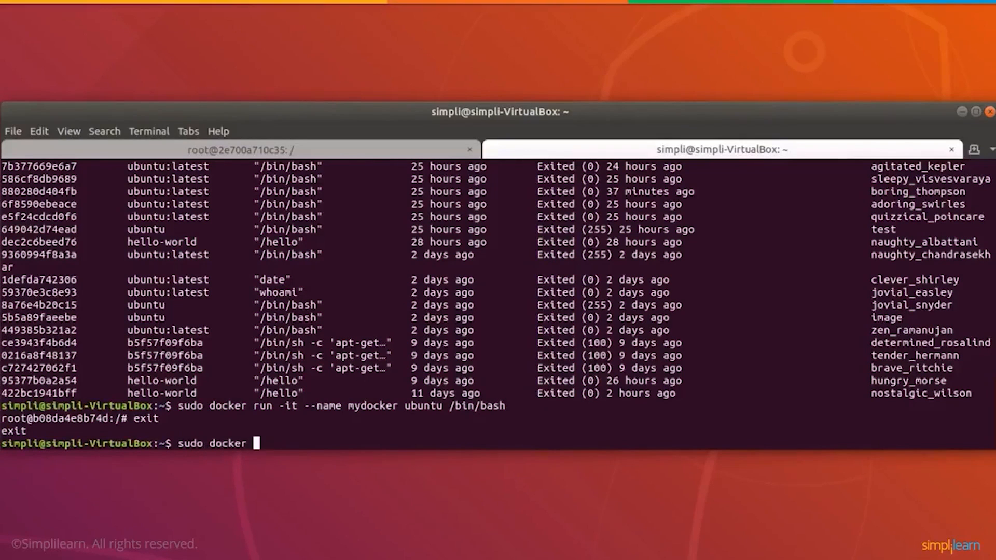
{"action": "type", "text": "start"}
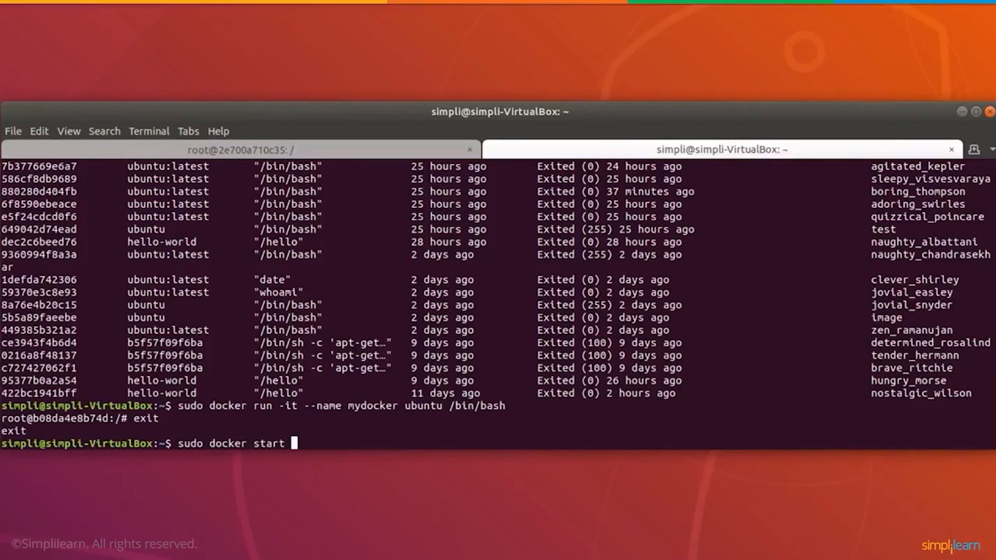
{"action": "mouse_move", "coordinate": [365, 405]}
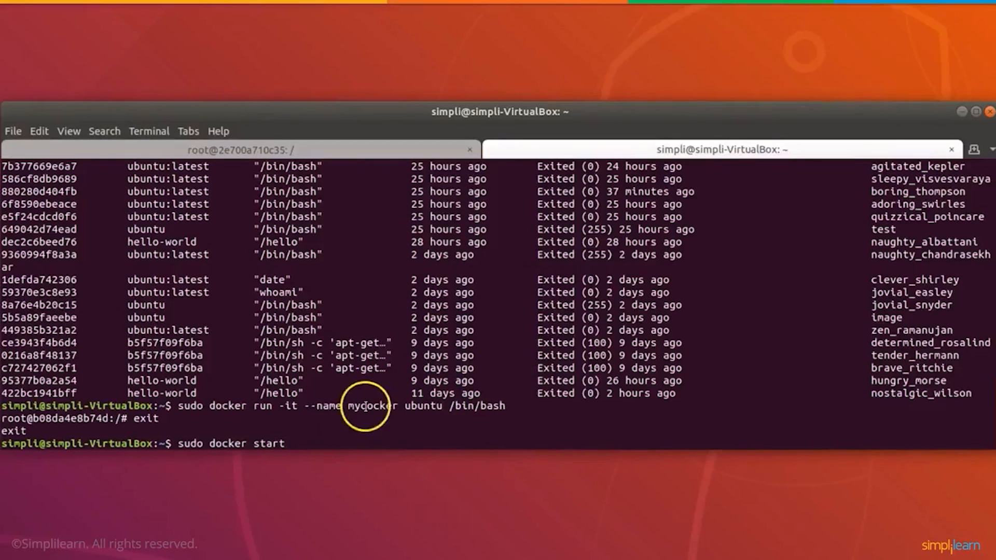
{"action": "mouse_move", "coordinate": [378, 440]}
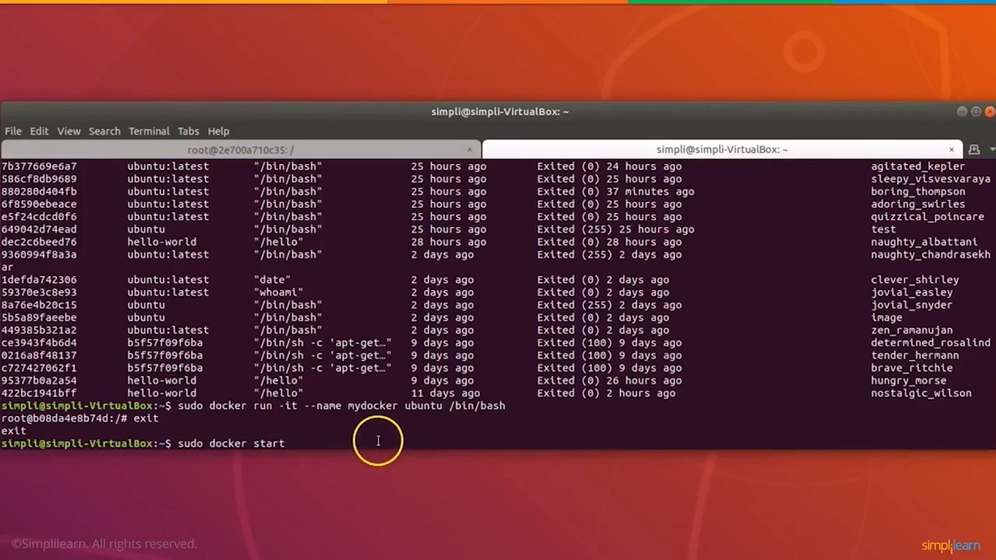
{"action": "type", "text": "mydocker"}
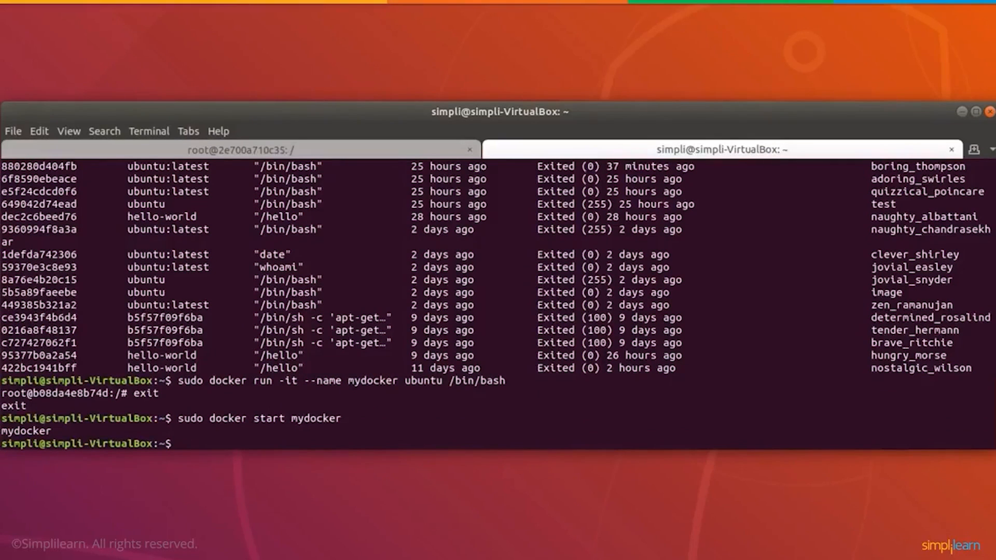
{"action": "type", "text": "sudo"}
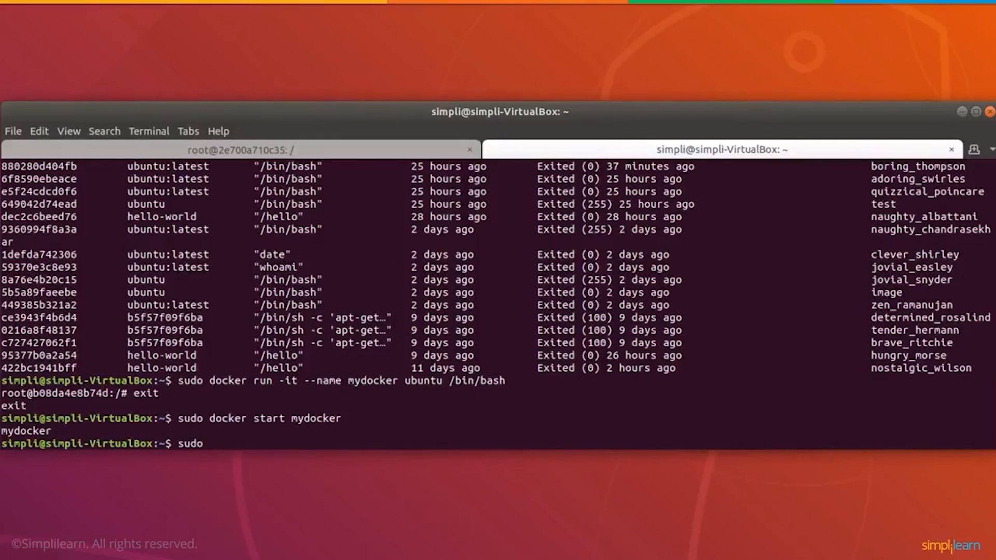
Run sudo docker ps and highlight mydocker now listed as running.
{"action": "type", "text": "d"}
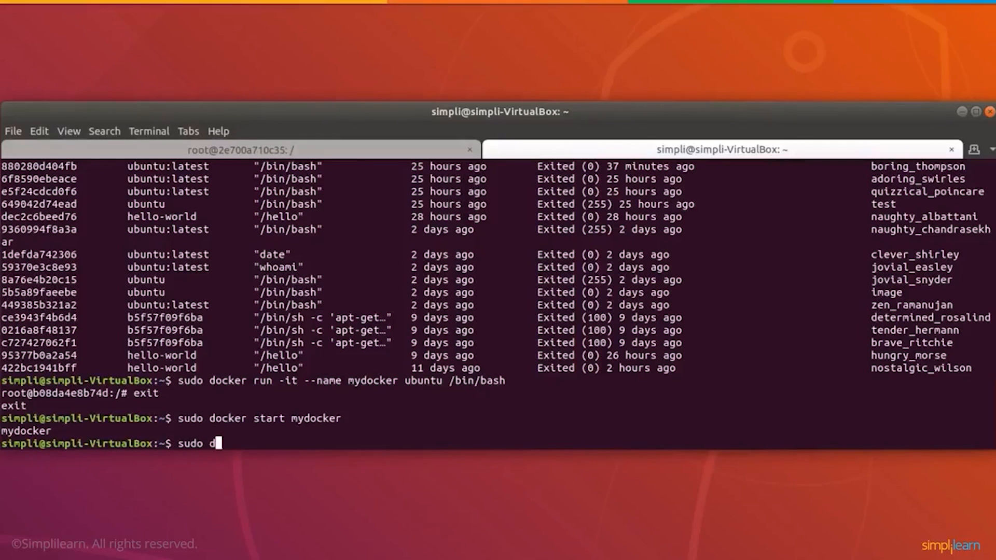
{"action": "type", "text": "ocker ps"}
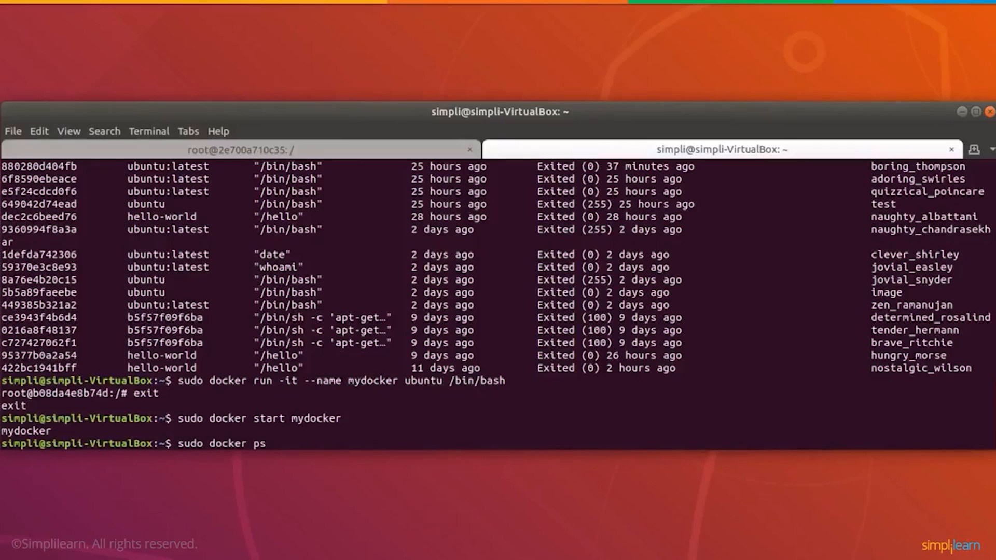
{"action": "key", "text": "Return"}
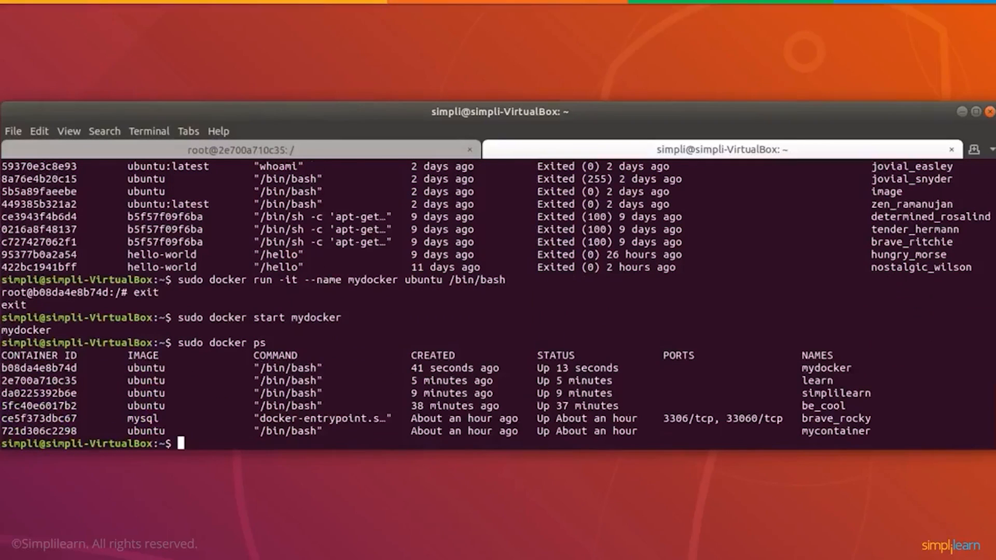
{"action": "double_click", "coordinate": [819, 367]}
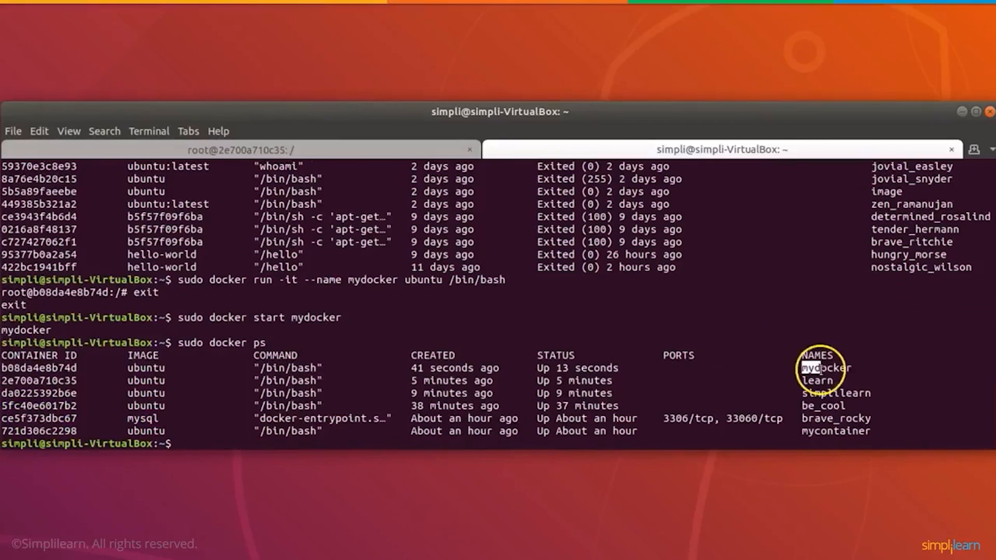